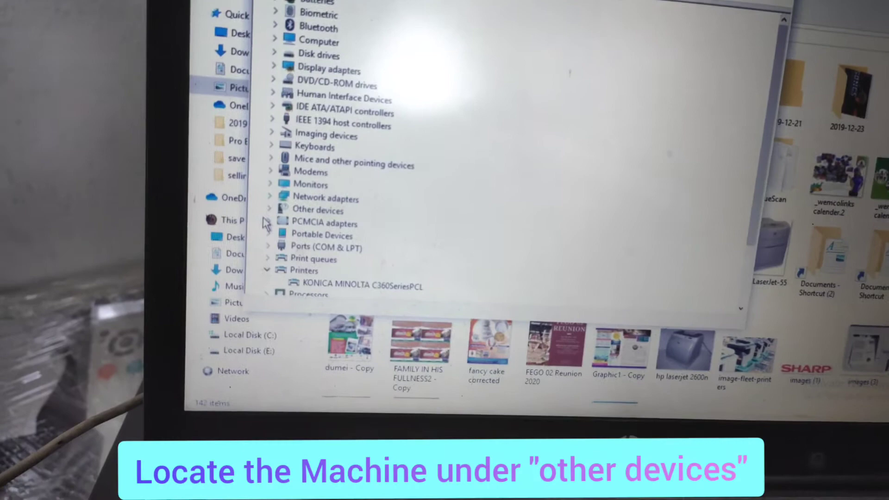
Select the KONICA MINOLTA C360SeriesPCL entry under Printers to show its actions
click(273, 210)
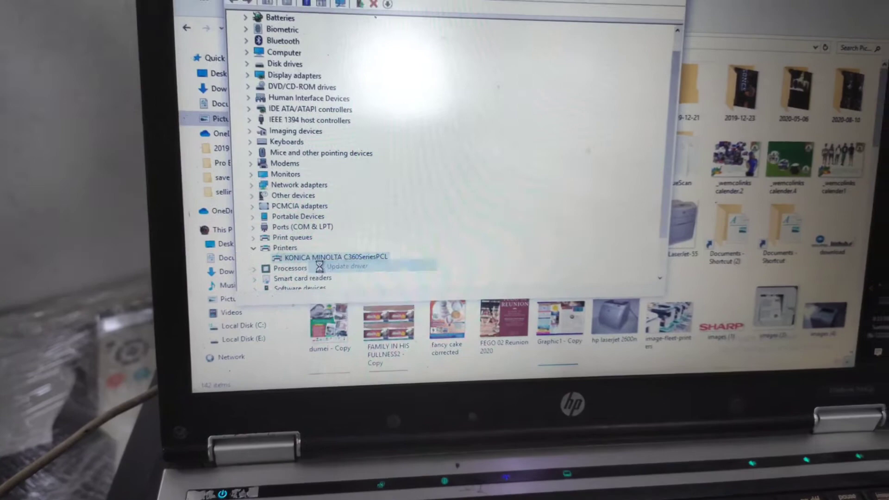
Update the C360 printer's driver by browsing this computer for driver files
click(347, 266)
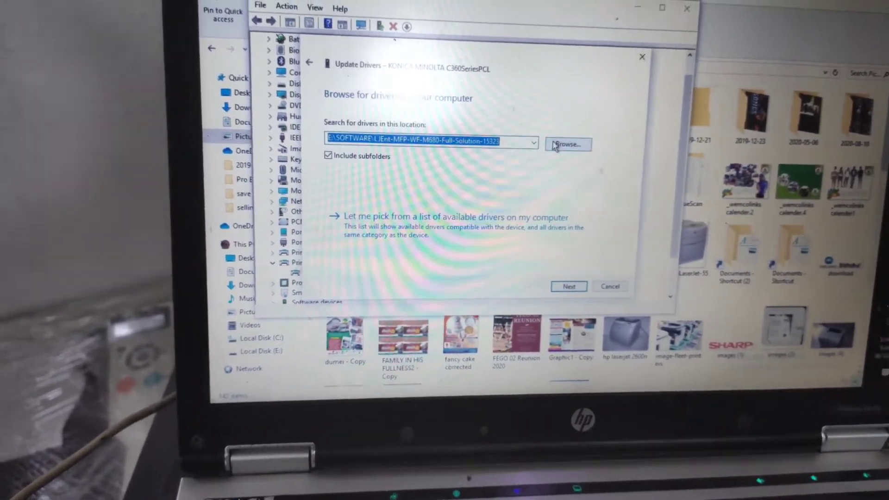
click(567, 144)
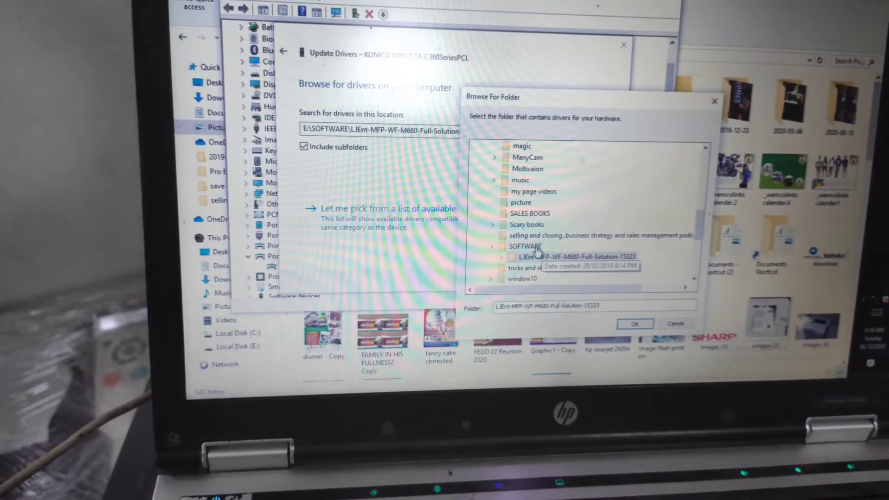
Choose SOFTWARE\BHC360PCL6Winx64_3700EN as the driver folder and proceed with installation
click(525, 243)
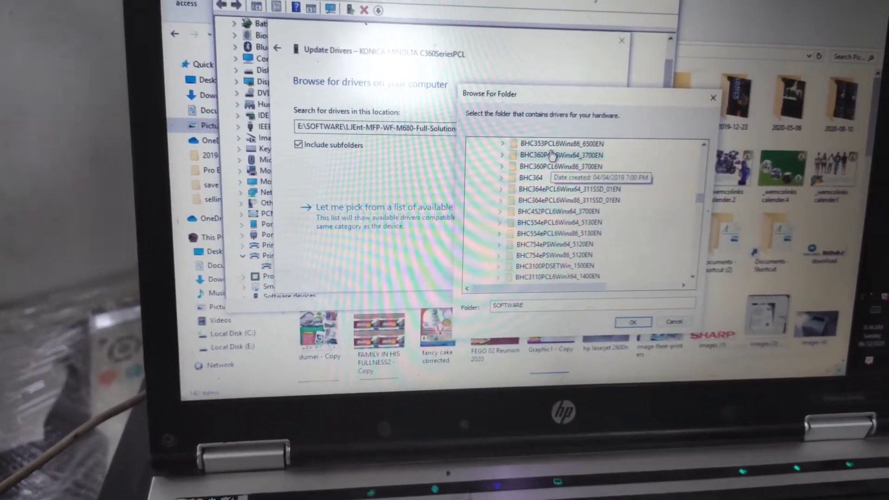
click(501, 155)
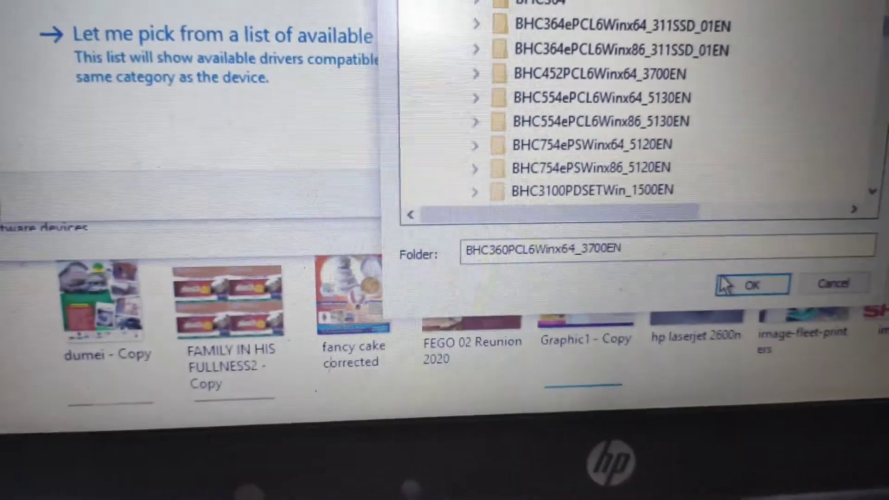
click(752, 285)
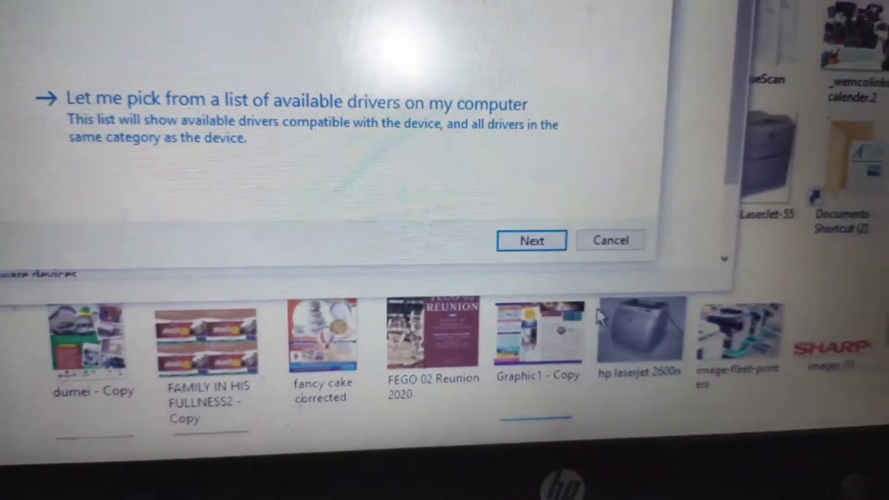
click(531, 240)
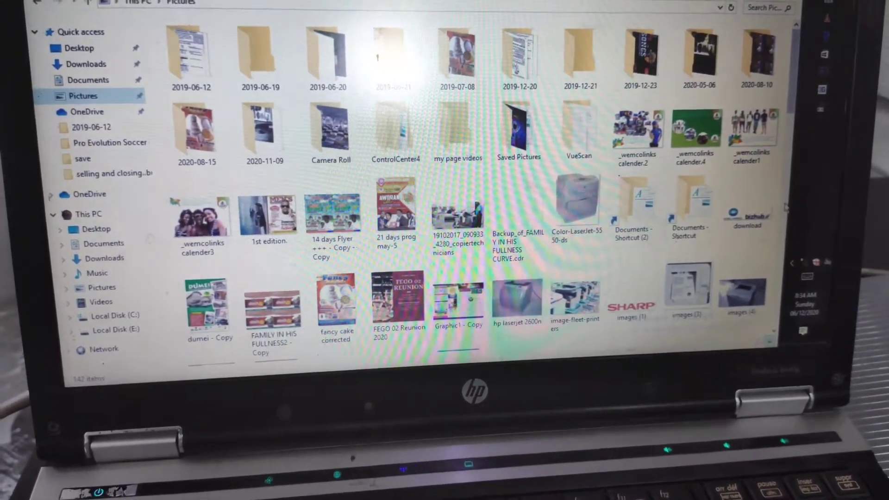
Scroll to the end of the Pictures folder to reach the untitled image
scroll(down, 3)
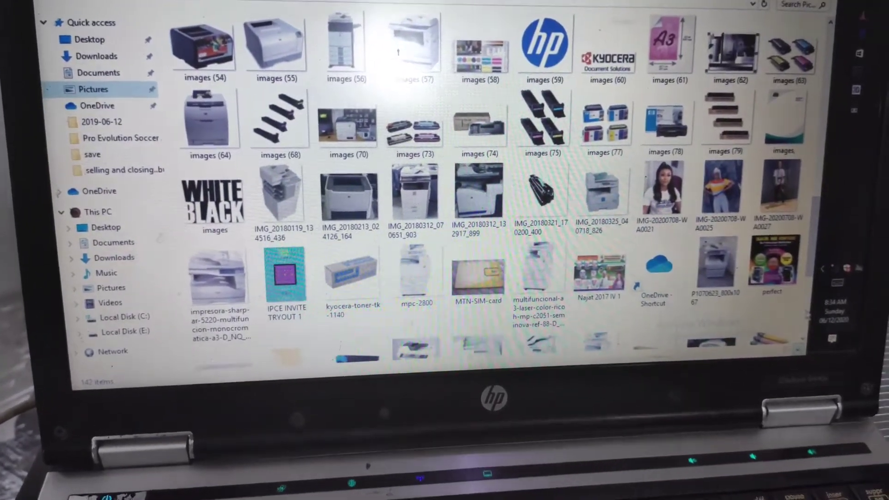
scroll(down, 3)
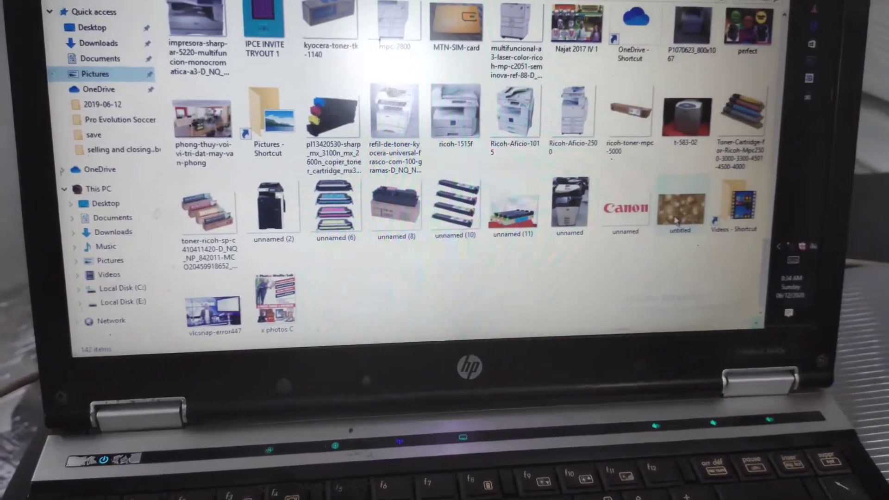
Print the untitled picture, choosing the KONICA MINOLTA C360SeriesPCL printer
right_click(680, 207)
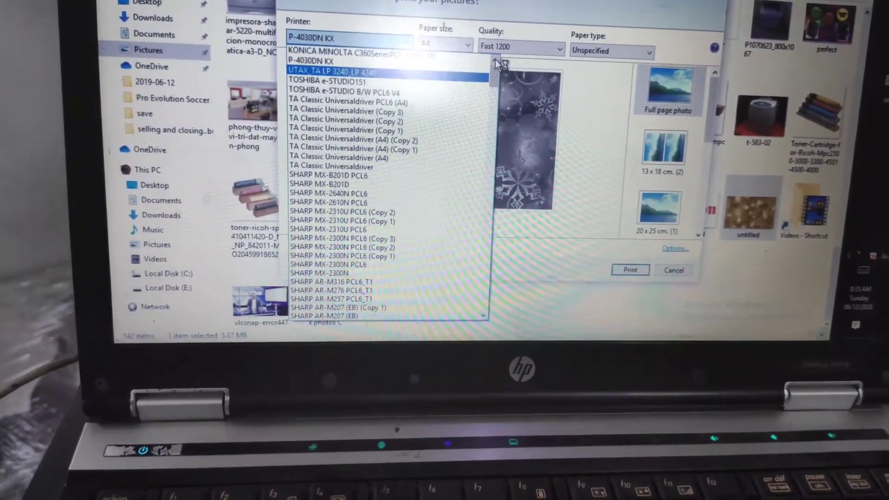
click(352, 65)
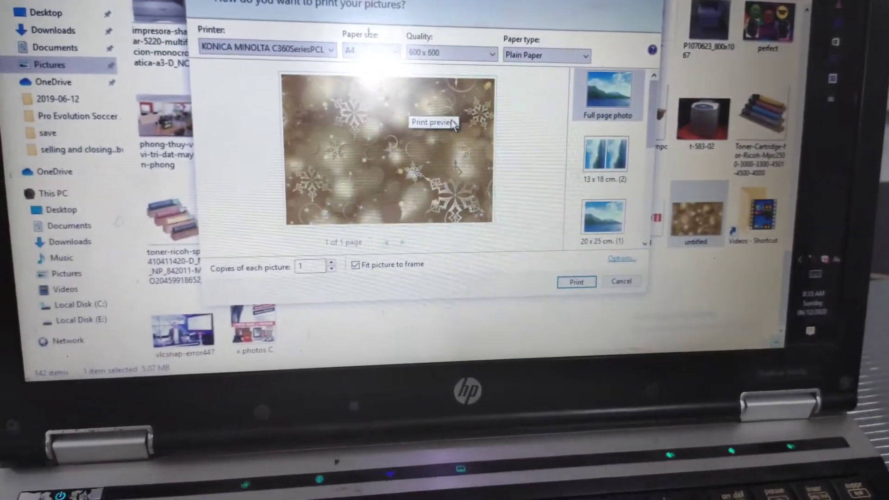
Use the Wallet (9) layout and accept the print Options with OK
click(465, 92)
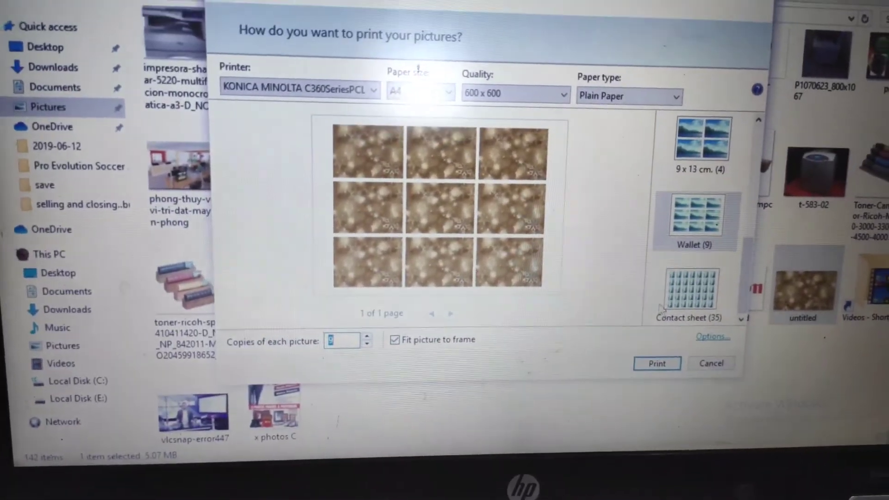
click(713, 337)
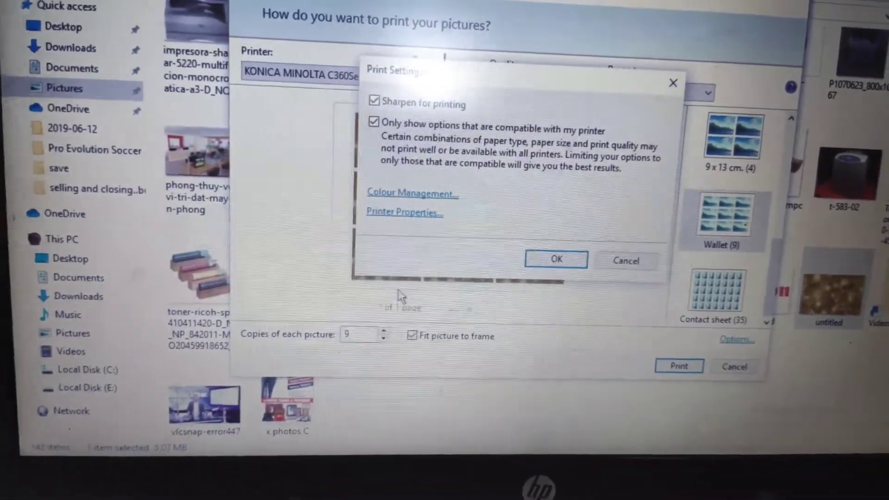
click(555, 259)
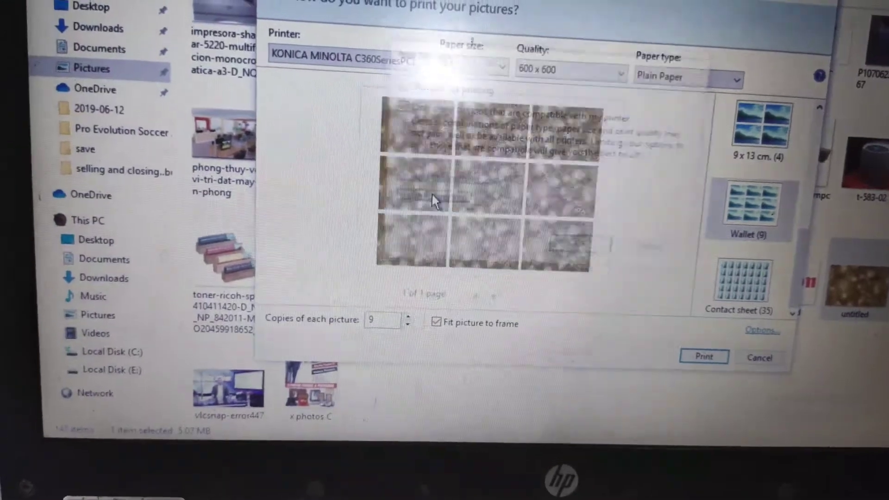